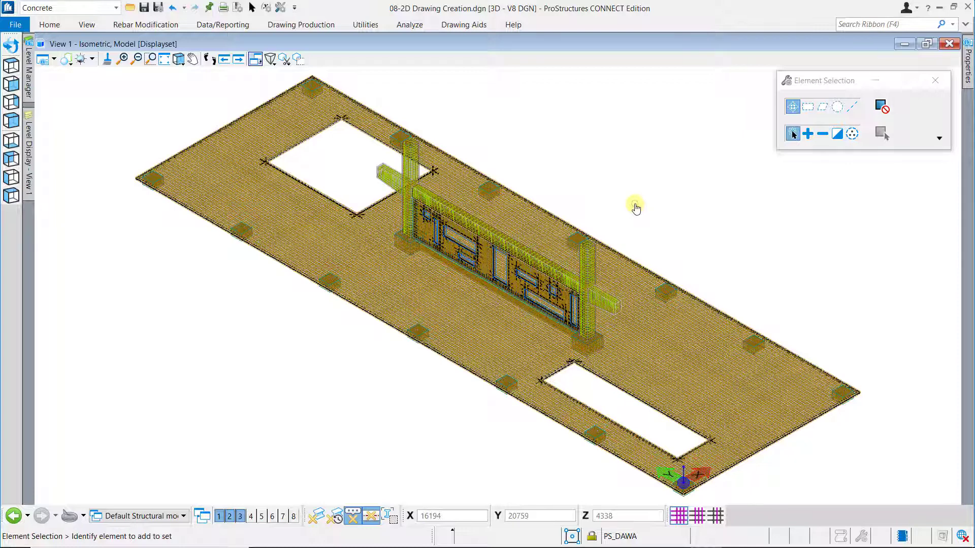
mouse_move(18, 64)
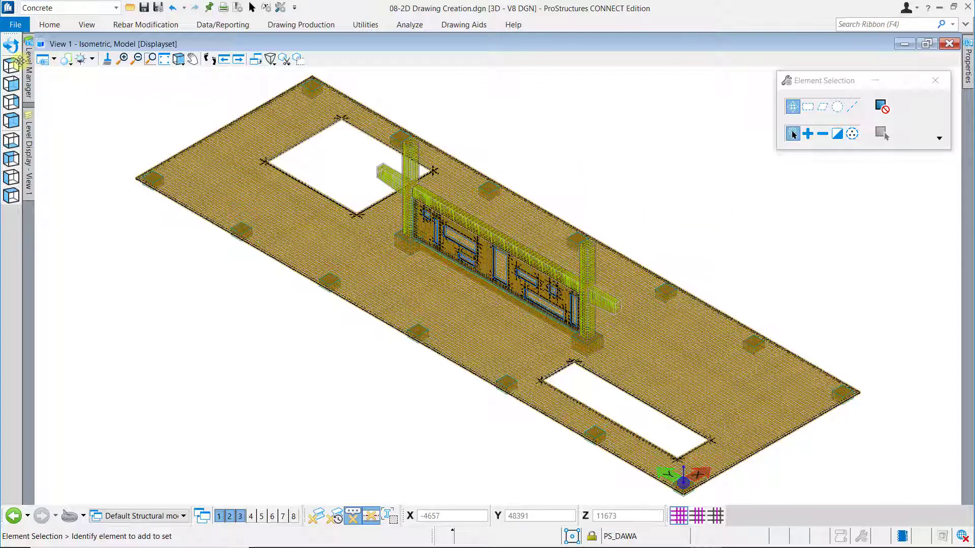
- Rotate View 1 to the top orientation so the slab and wall show in plan
click(11, 65)
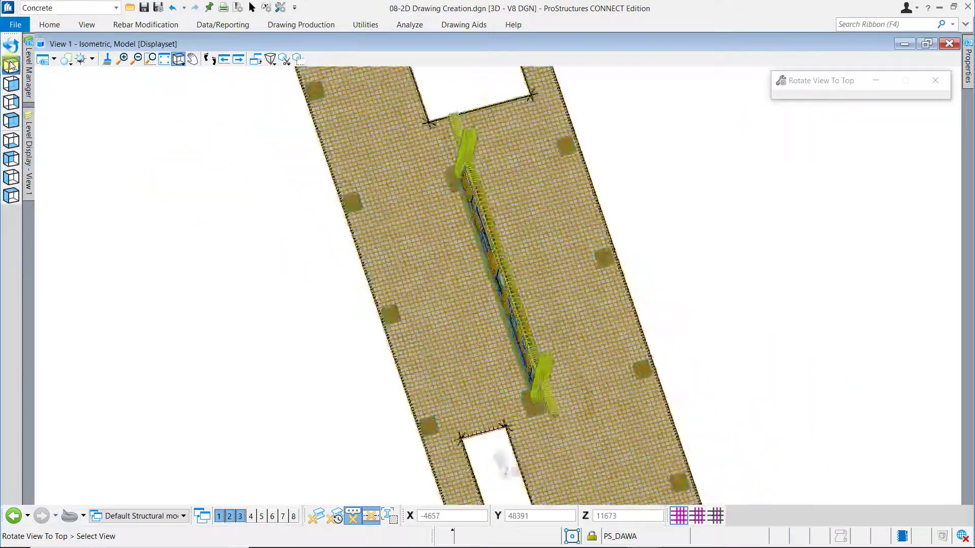
click(132, 94)
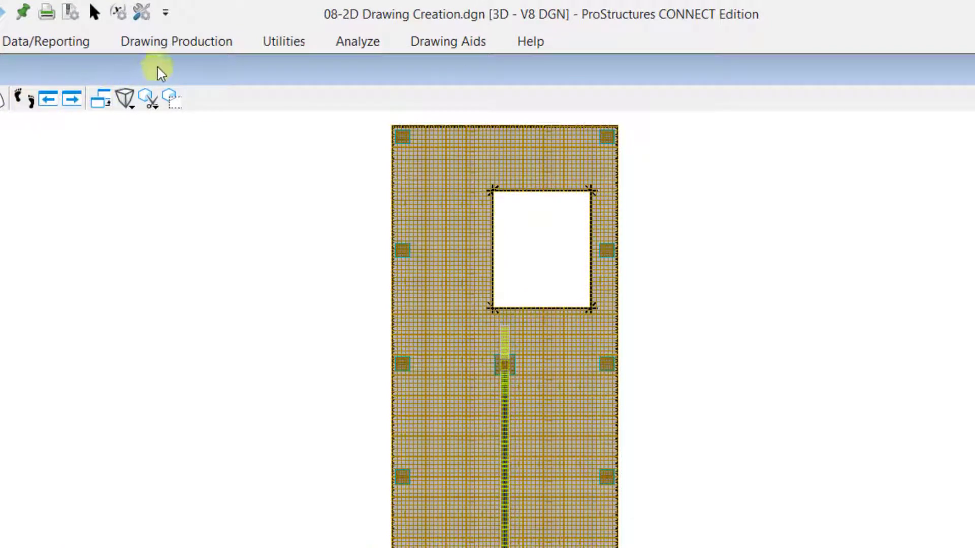
- Start a Section Callout from Drawing Production using the Concrete_Section_Metric drawing seed
click(176, 40)
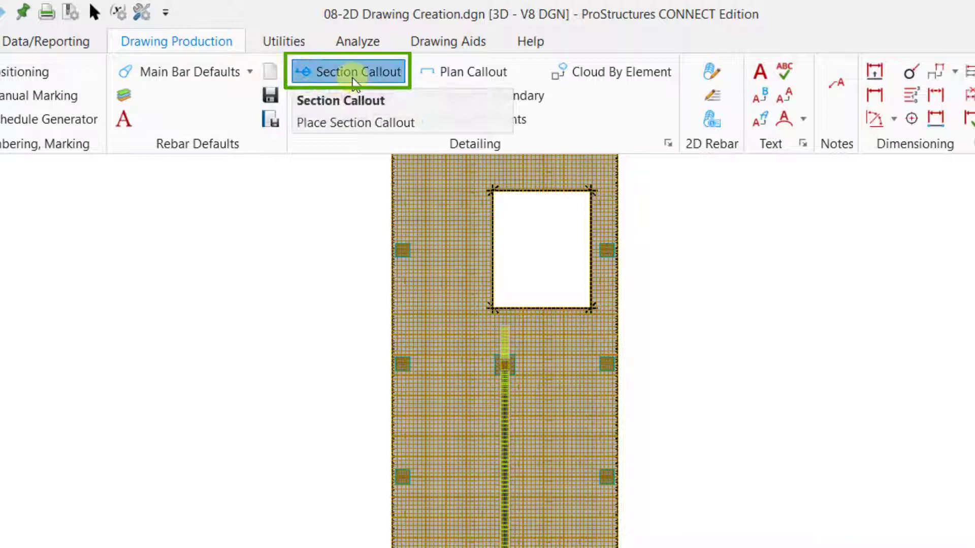
click(356, 121)
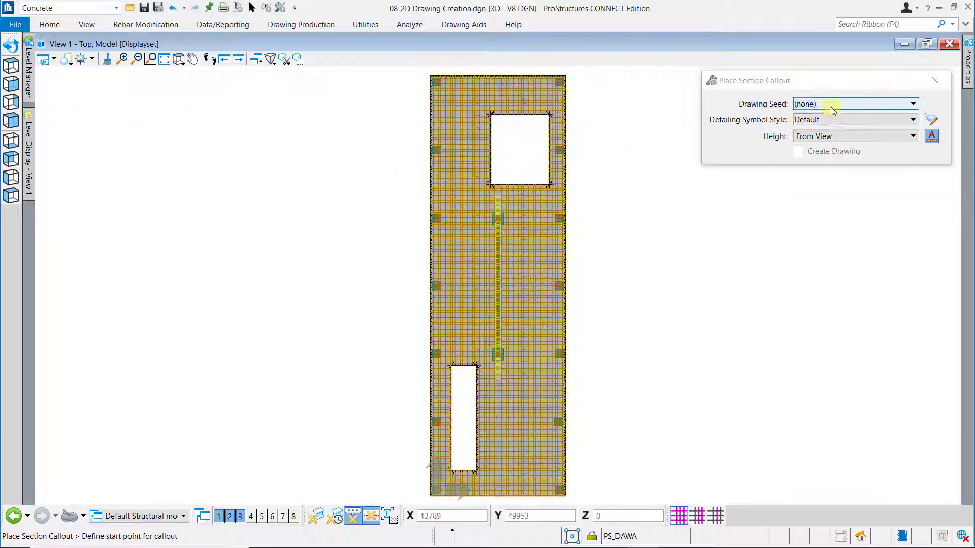
click(912, 104)
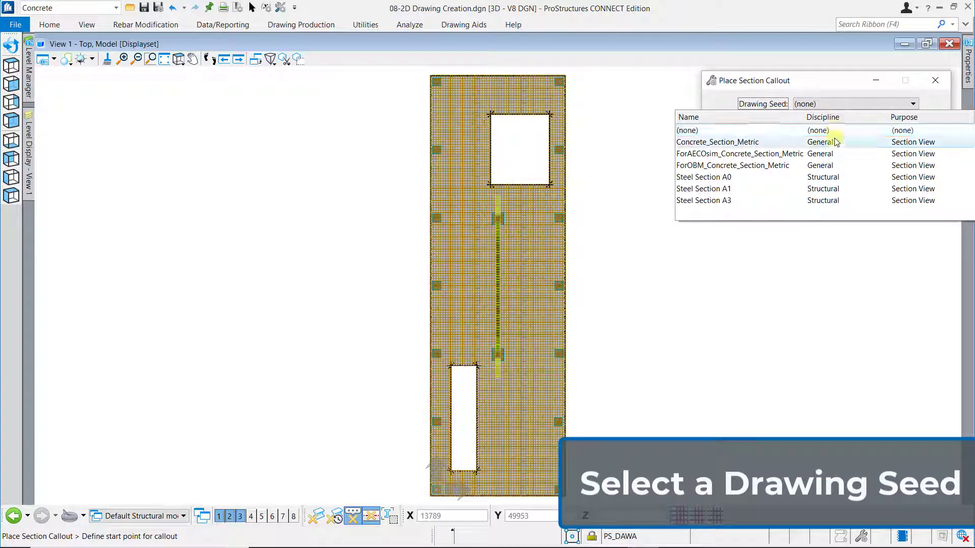
click(718, 142)
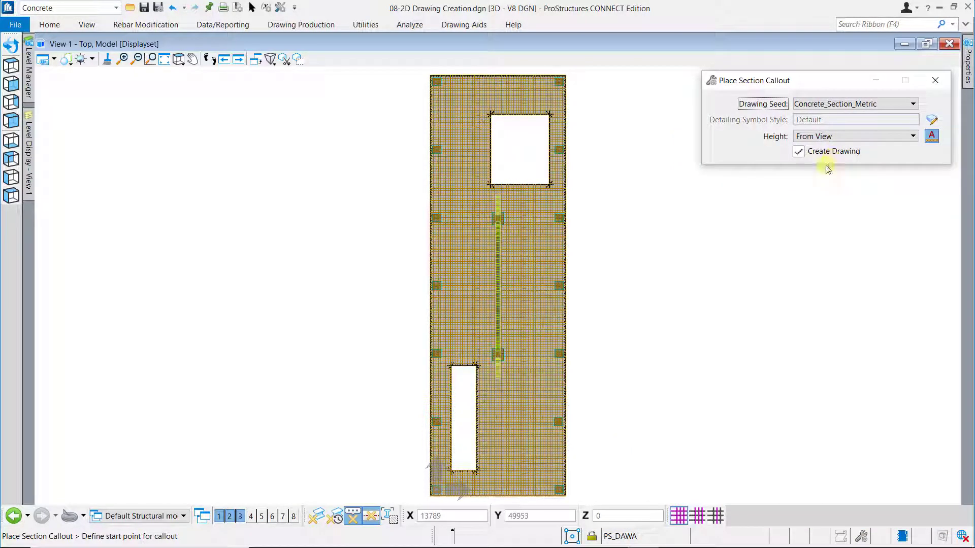
mouse_move(466, 403)
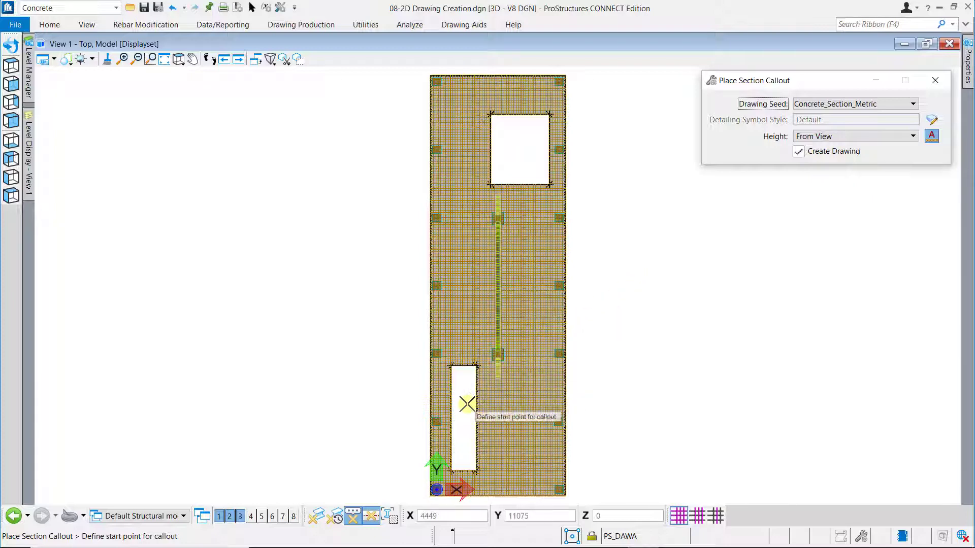
- Place the section cut across the upper slab opening, defining its start, direction and depth
click(466, 403)
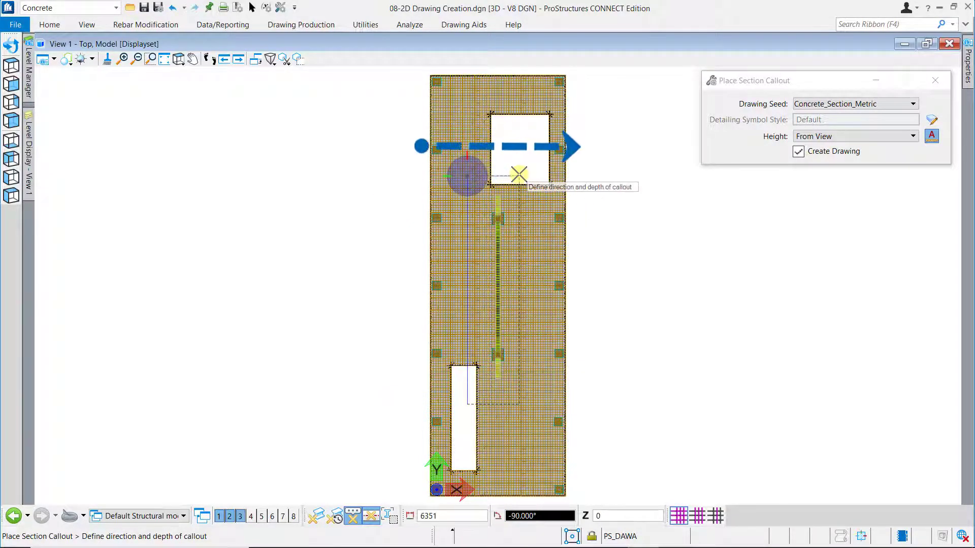
click(519, 173)
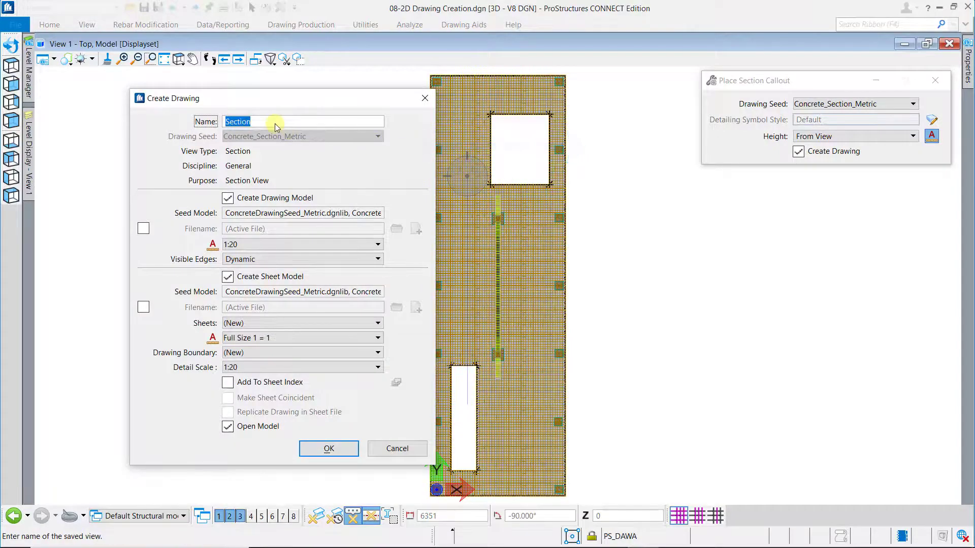
- Name the drawing 'Elevation 1-1', turn off Create Sheet Model, and create it
text(Ele)
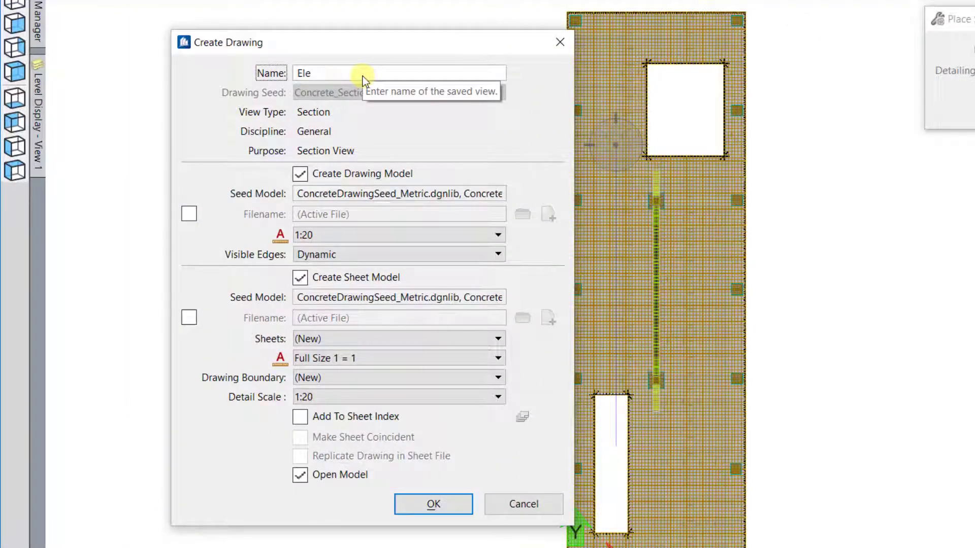
text(vation)
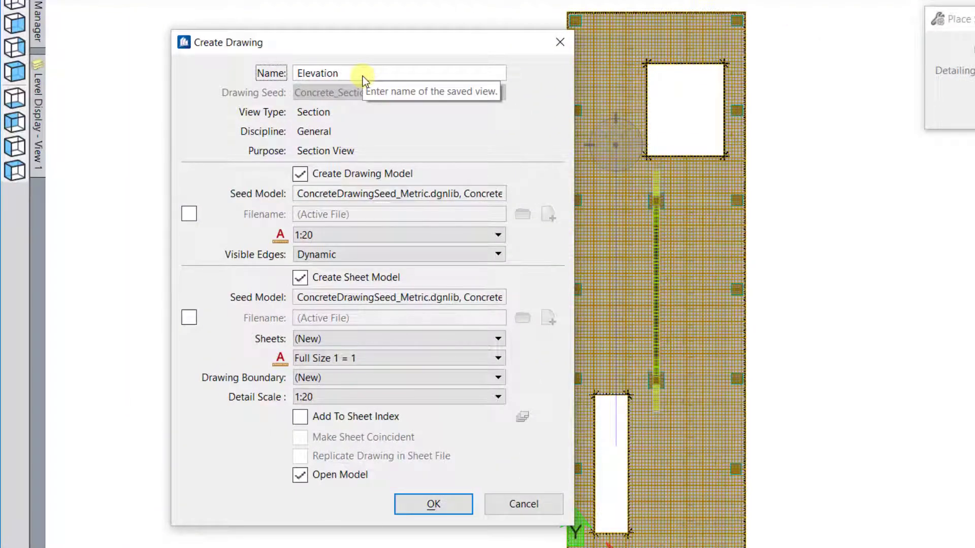
text(1)
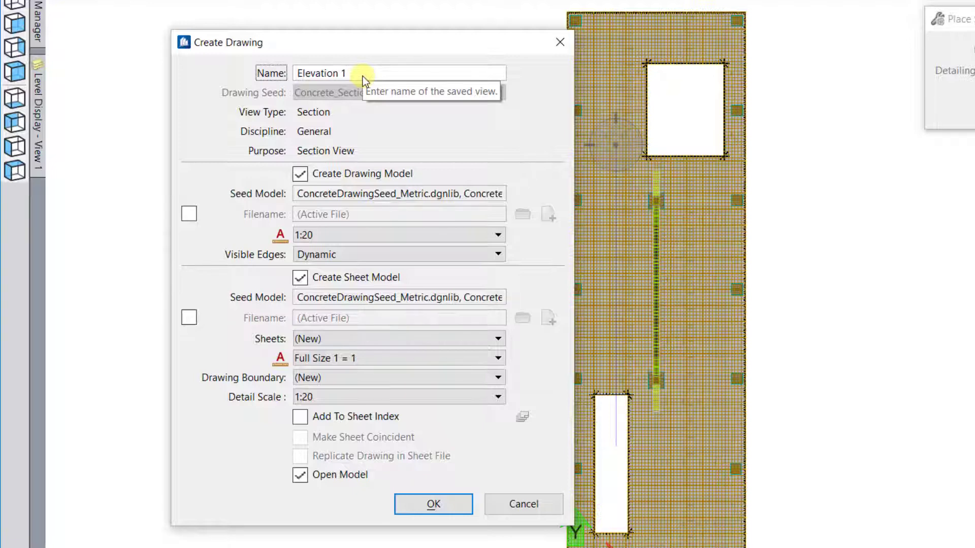
text(-1)
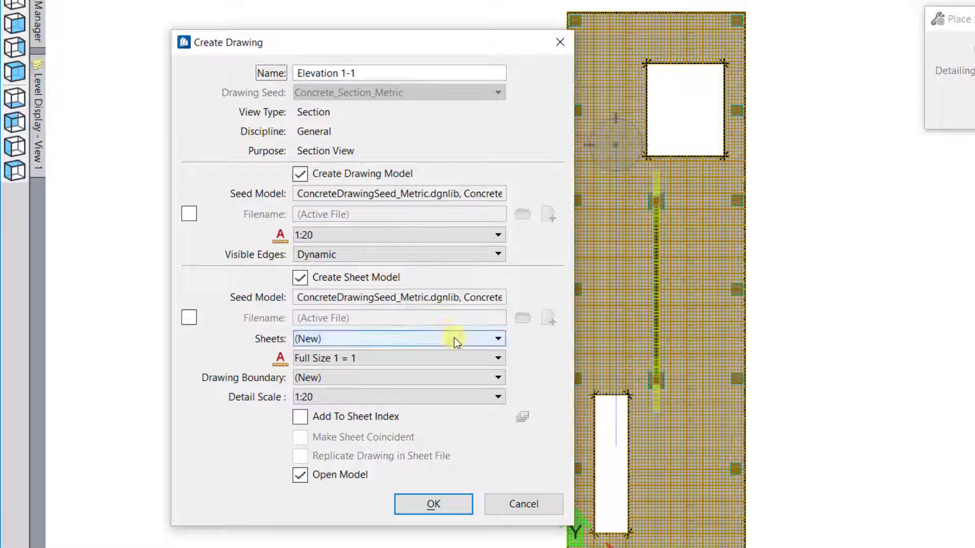
mouse_move(454, 339)
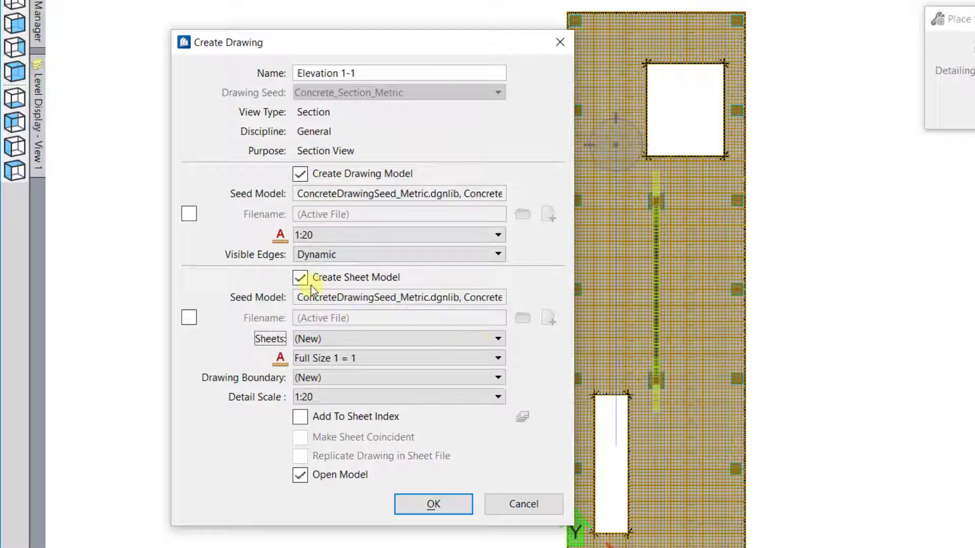
click(301, 277)
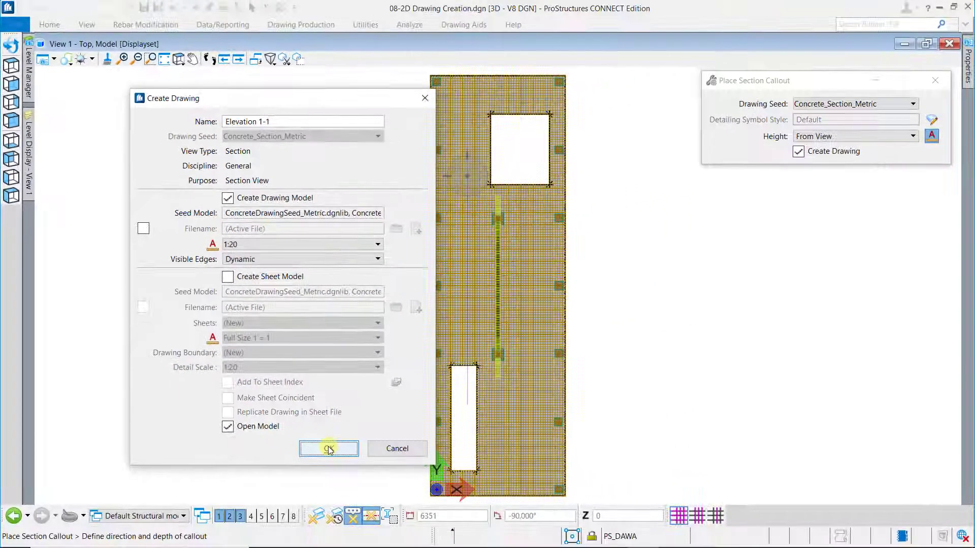
click(328, 447)
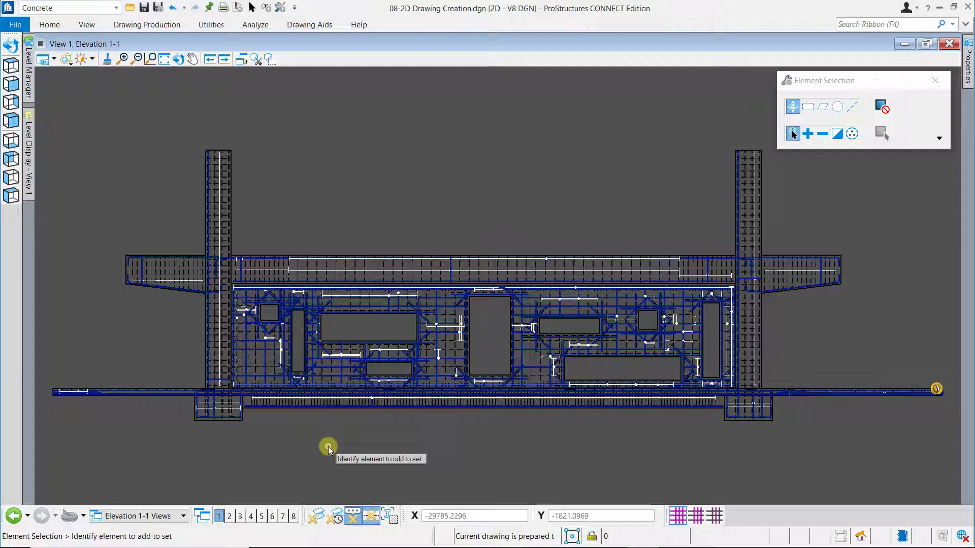
mouse_move(211, 488)
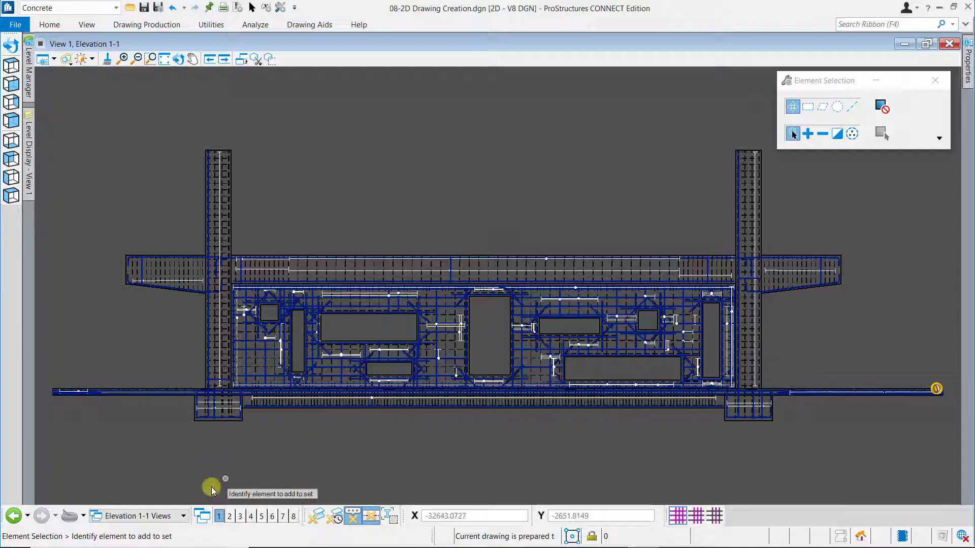
- Switch from the Elevation 1-1 drawing back to the Default Structural model
click(183, 515)
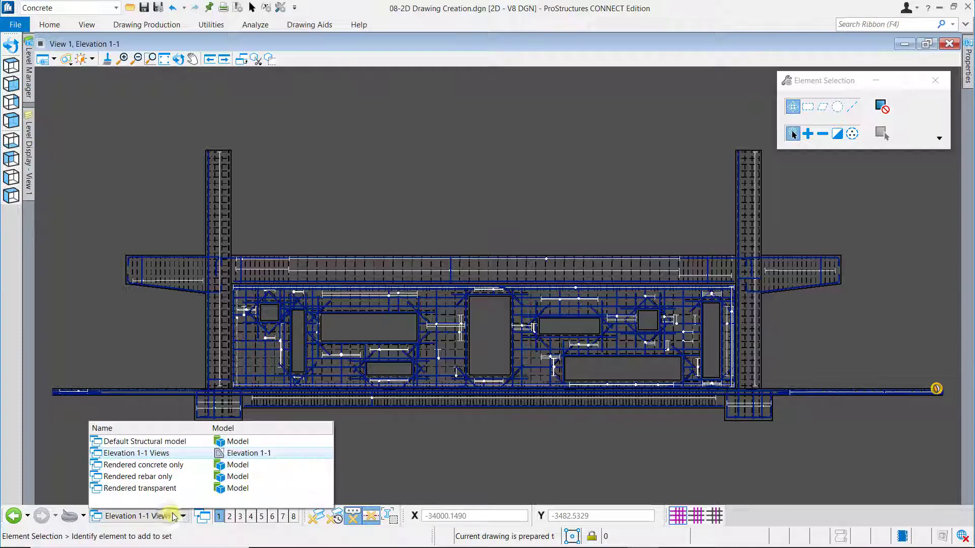
click(149, 440)
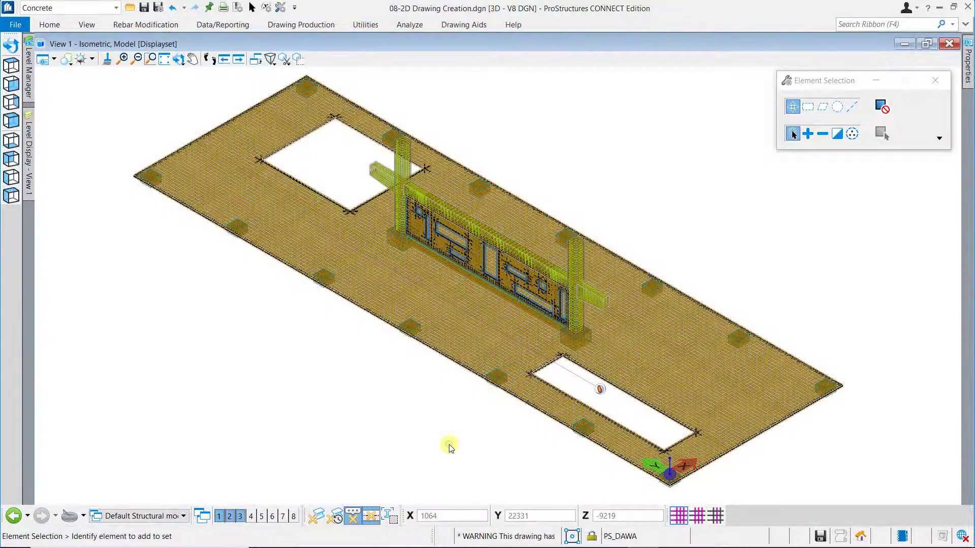